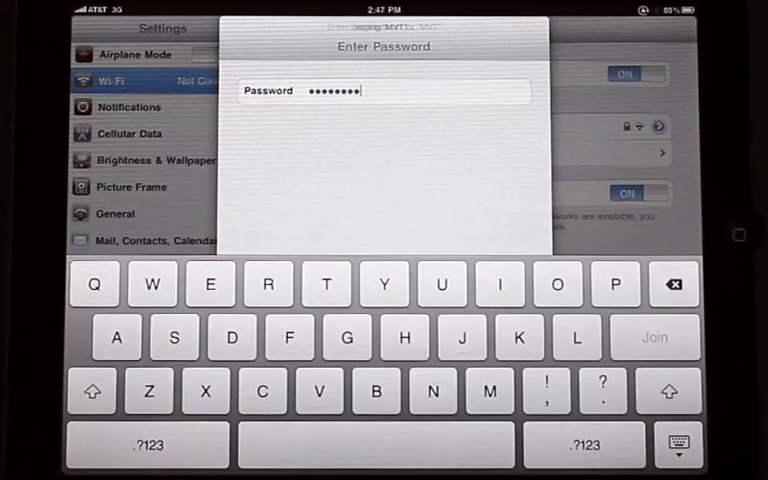
# Join the MVT Wi-Fi network with the entered password so it shows a checkmark
pyautogui.click(654, 337)
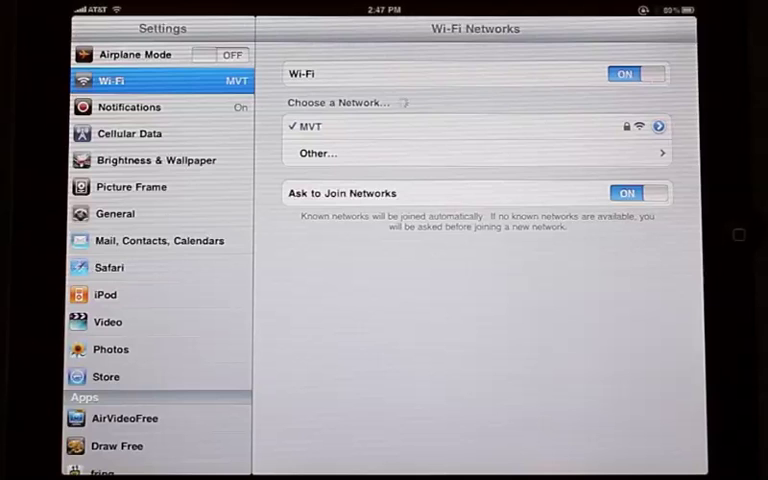